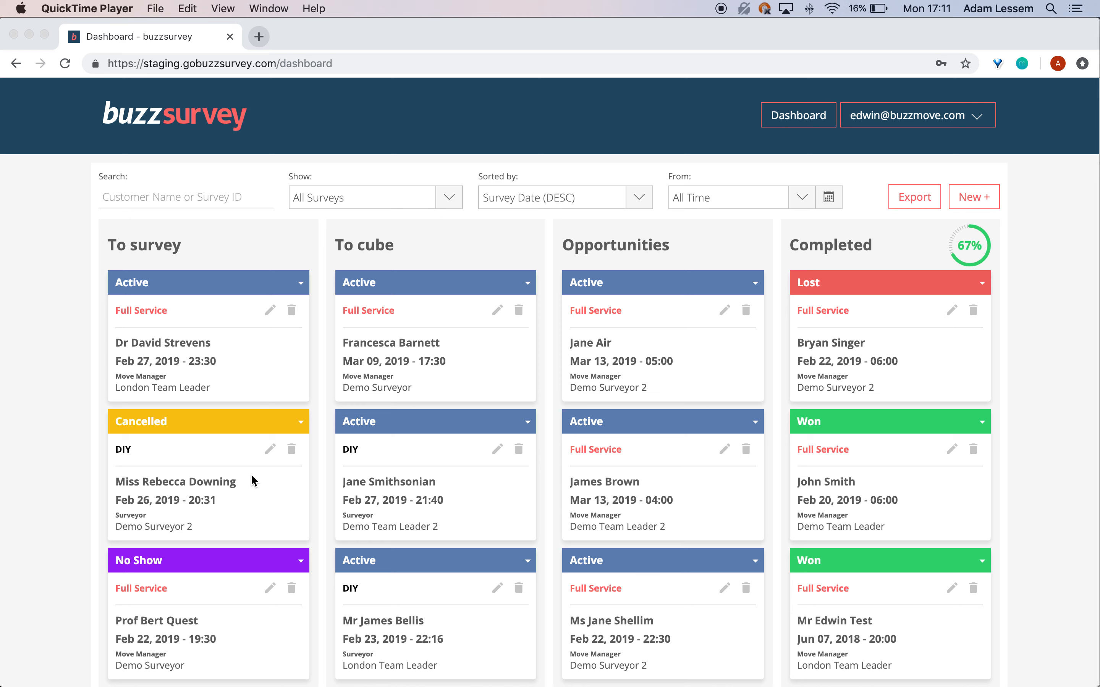
pyautogui.moveTo(436, 386)
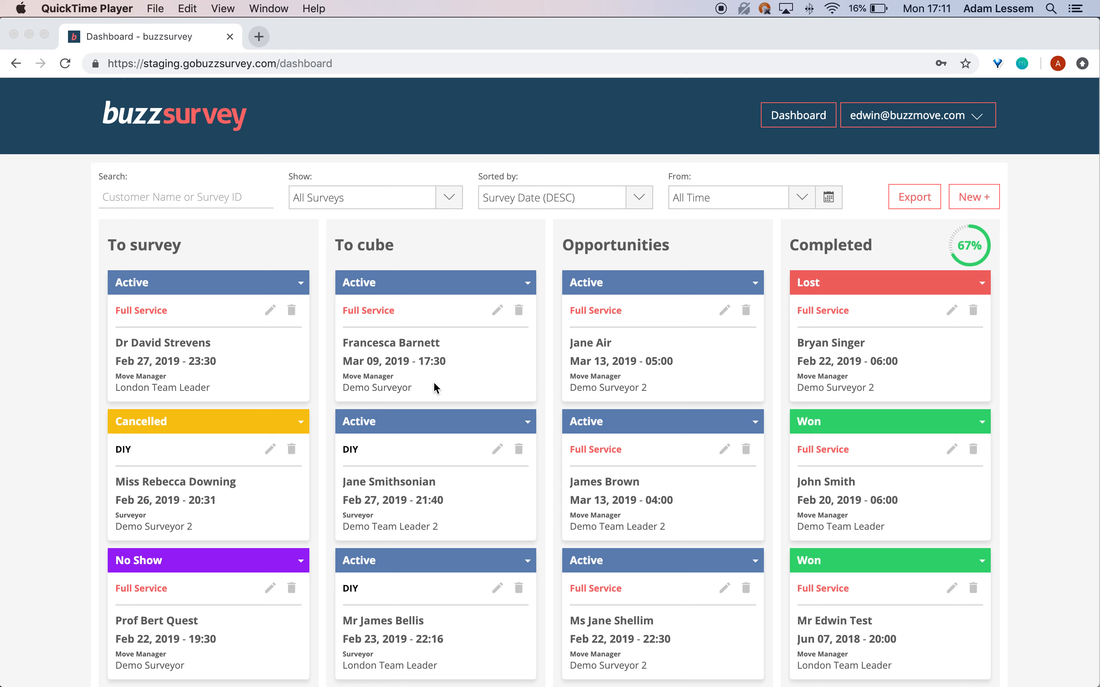
pyautogui.moveTo(264, 293)
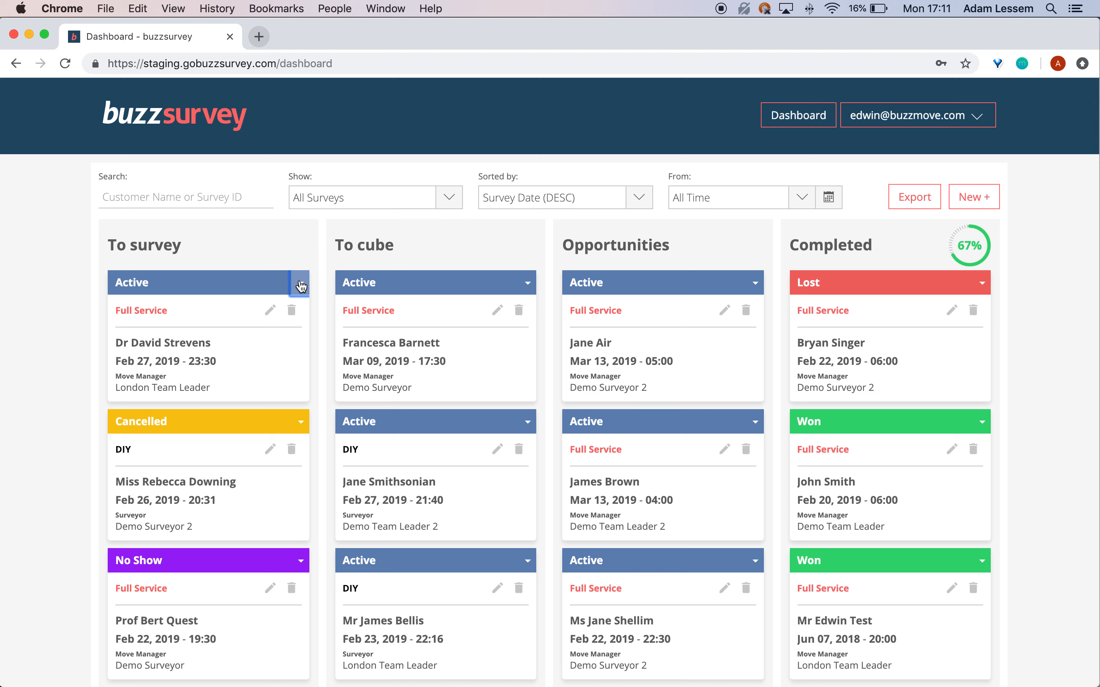
pyautogui.moveTo(380, 234)
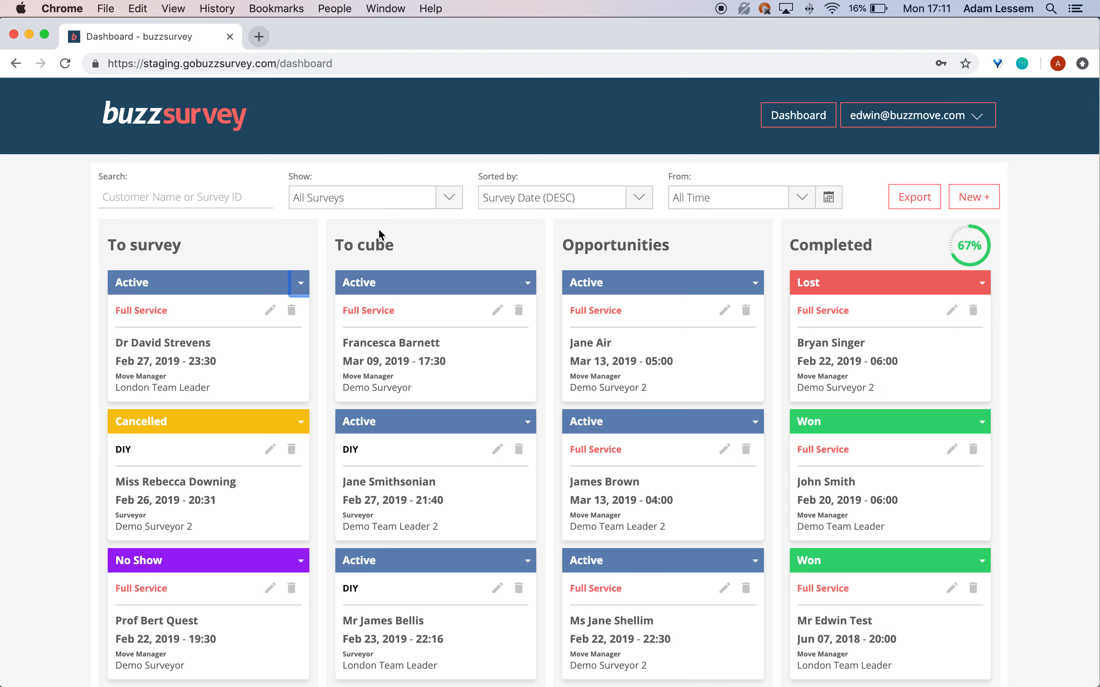
pyautogui.moveTo(303, 226)
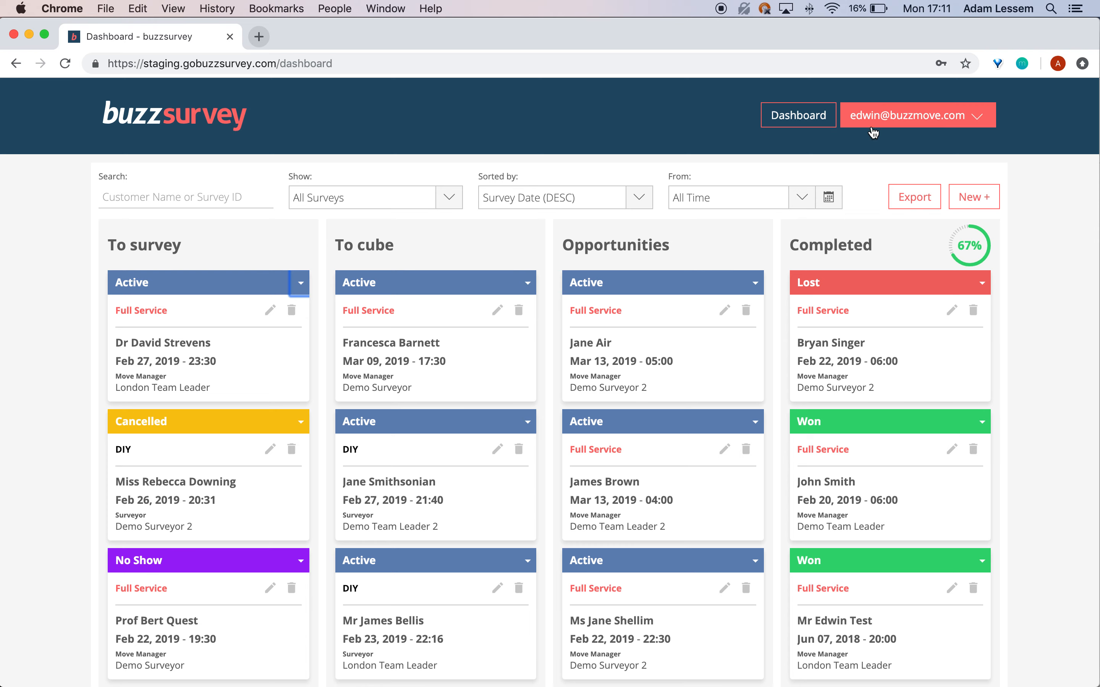
# - Go to Account Details via the account email menu and scroll to Notifications
pyautogui.click(918, 114)
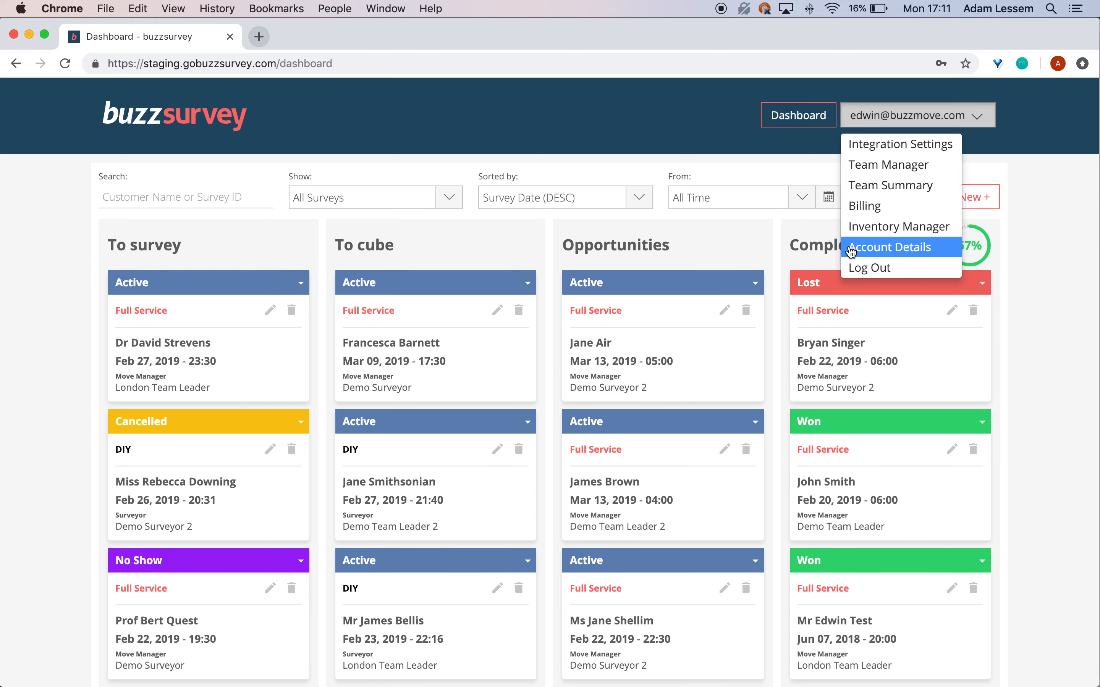
pyautogui.click(890, 246)
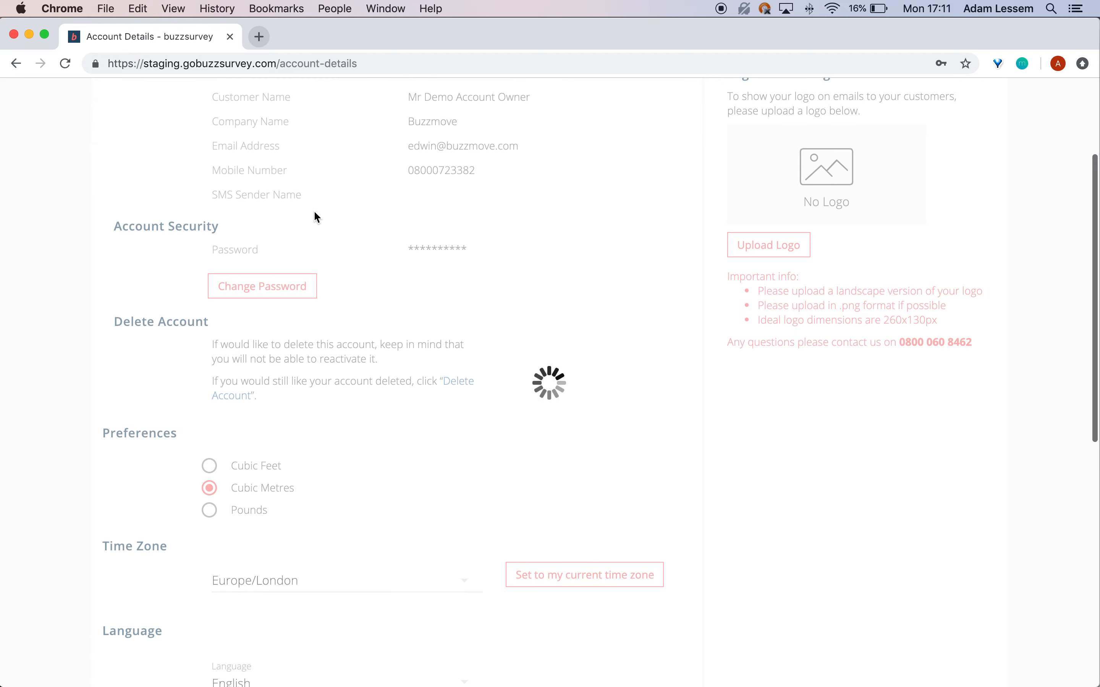
pyautogui.scroll(-3)
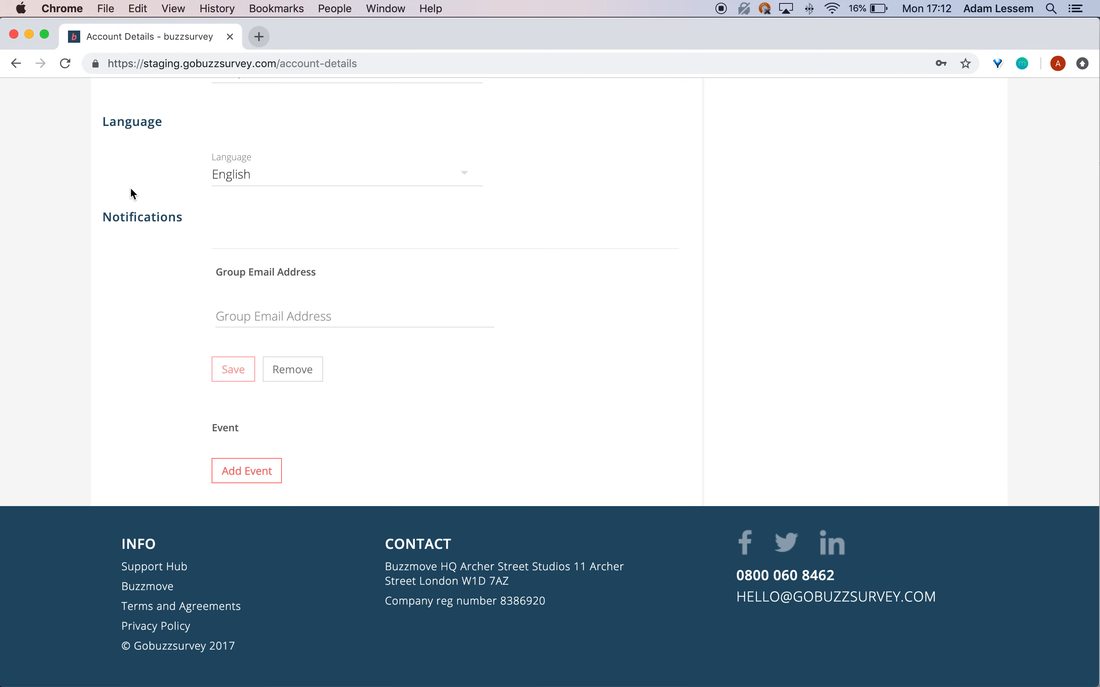
pyautogui.moveTo(119, 91)
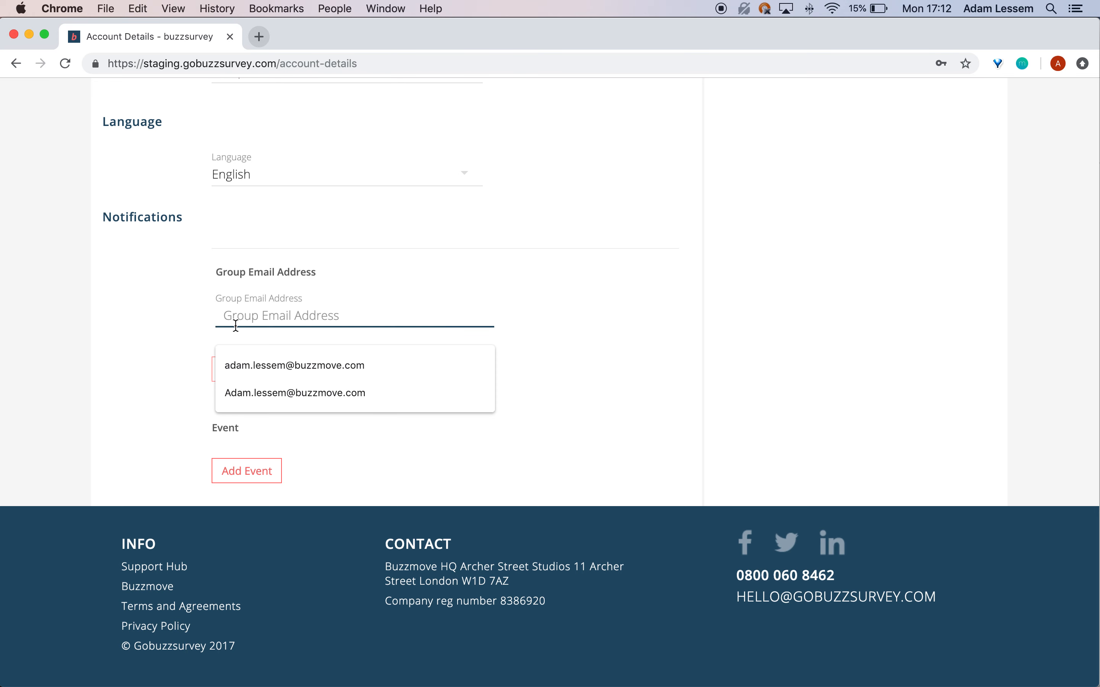
pyautogui.click(294, 365)
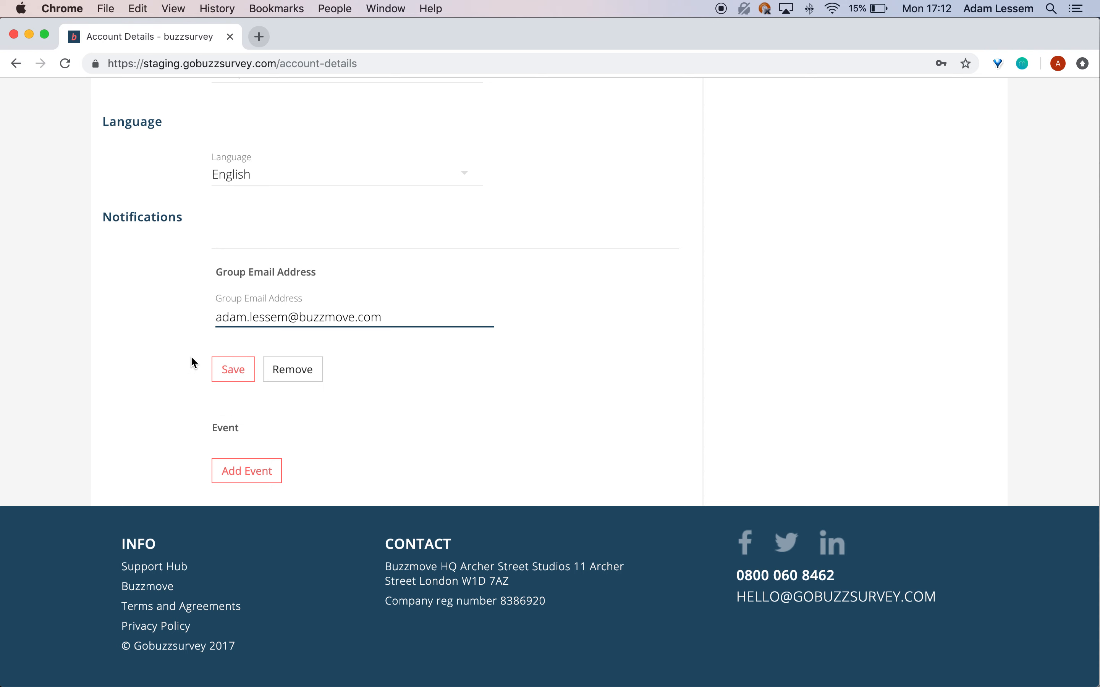
pyautogui.click(233, 369)
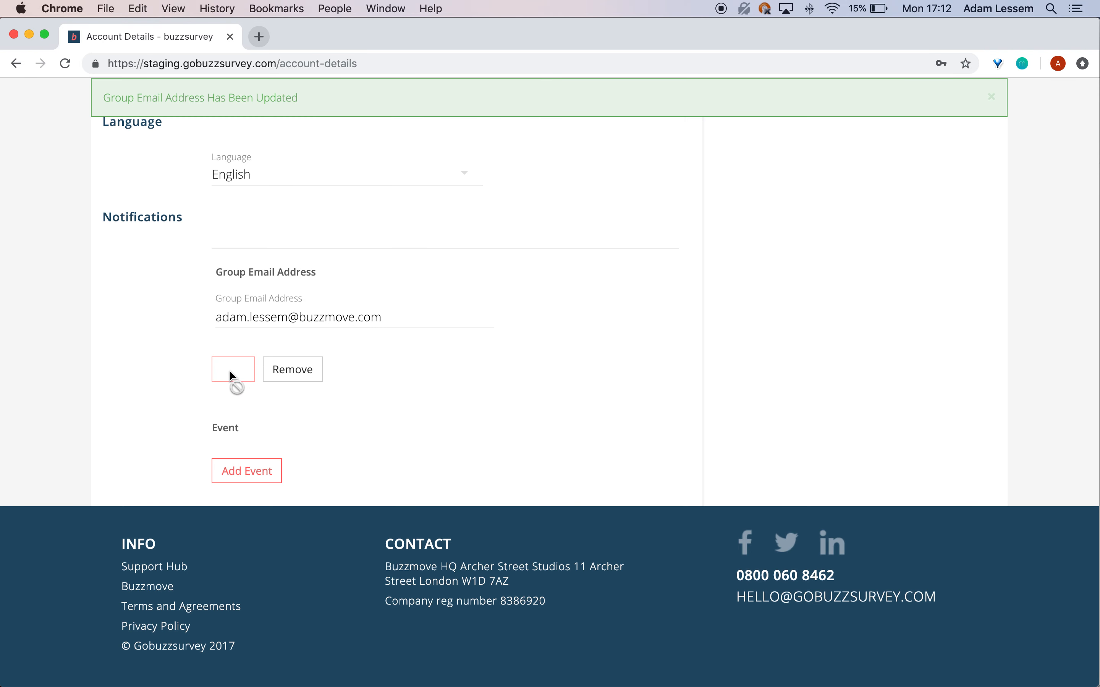
pyautogui.click(233, 369)
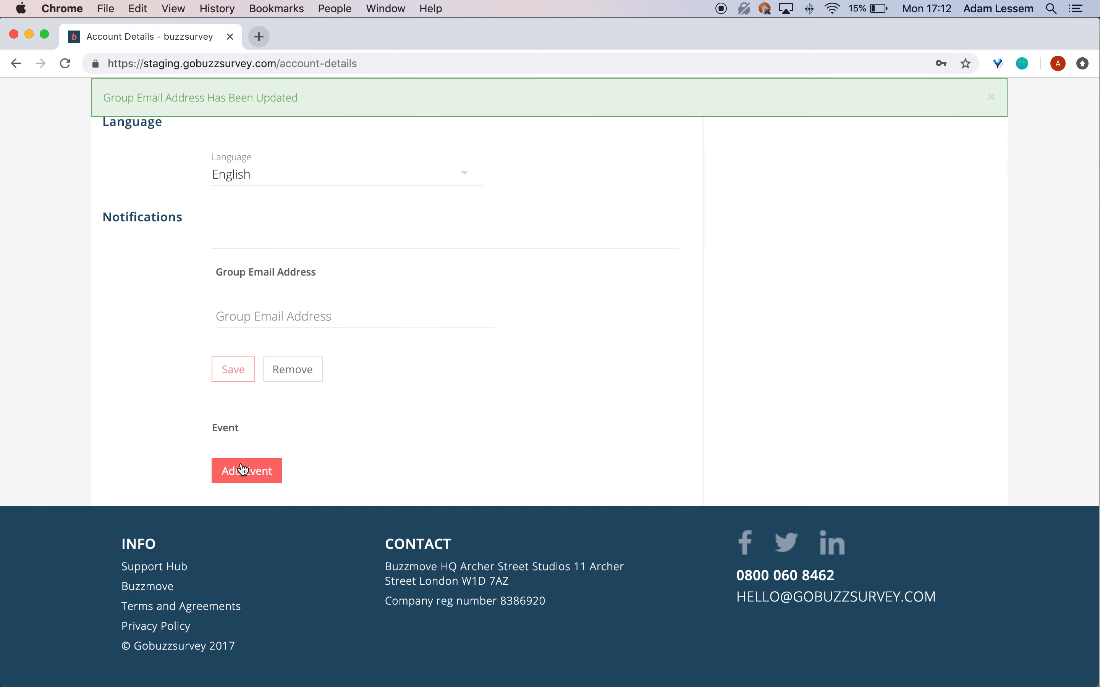
# - Add a notification event and set it to Status: Cancelled
pyautogui.click(245, 471)
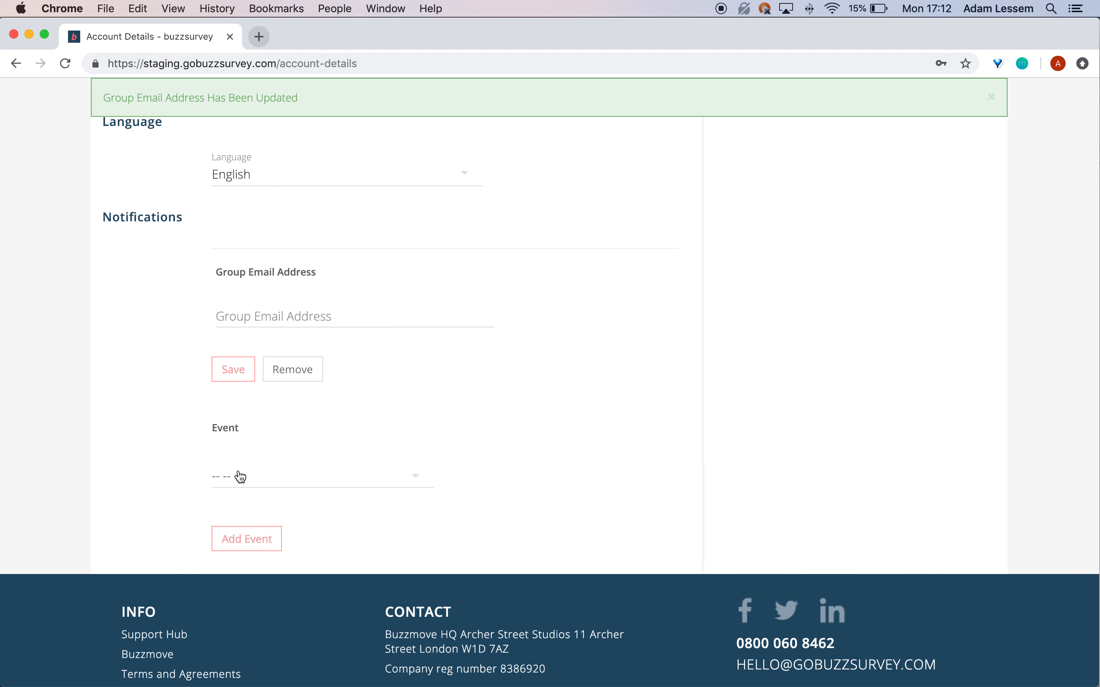
pyautogui.click(317, 477)
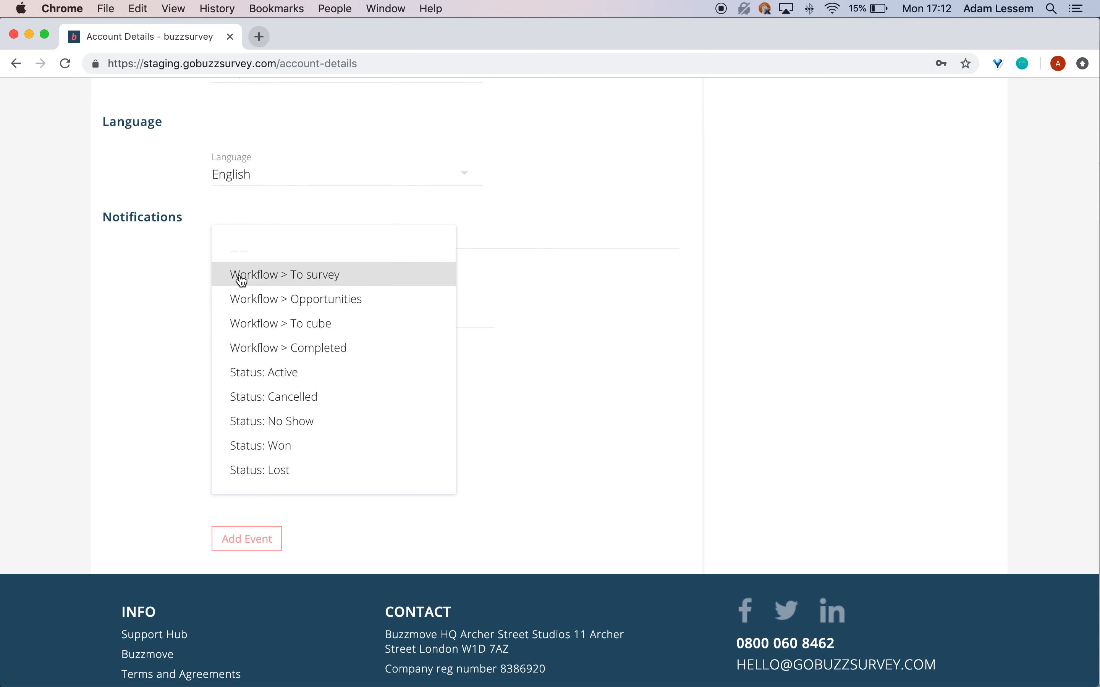
pyautogui.moveTo(244, 284)
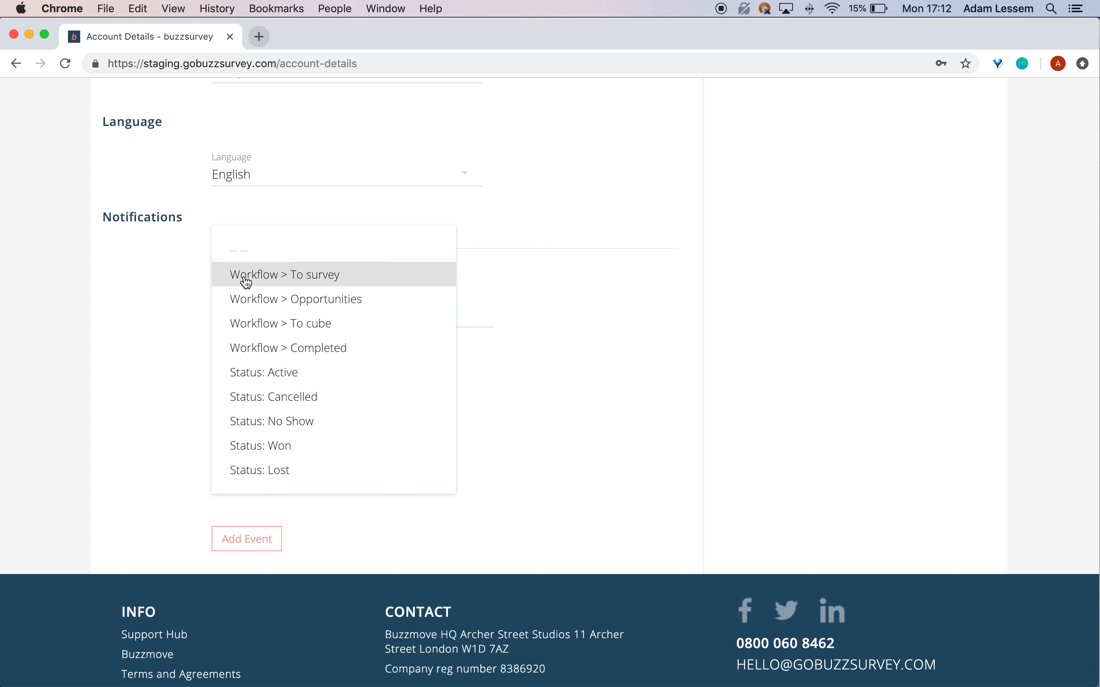
pyautogui.moveTo(186, 310)
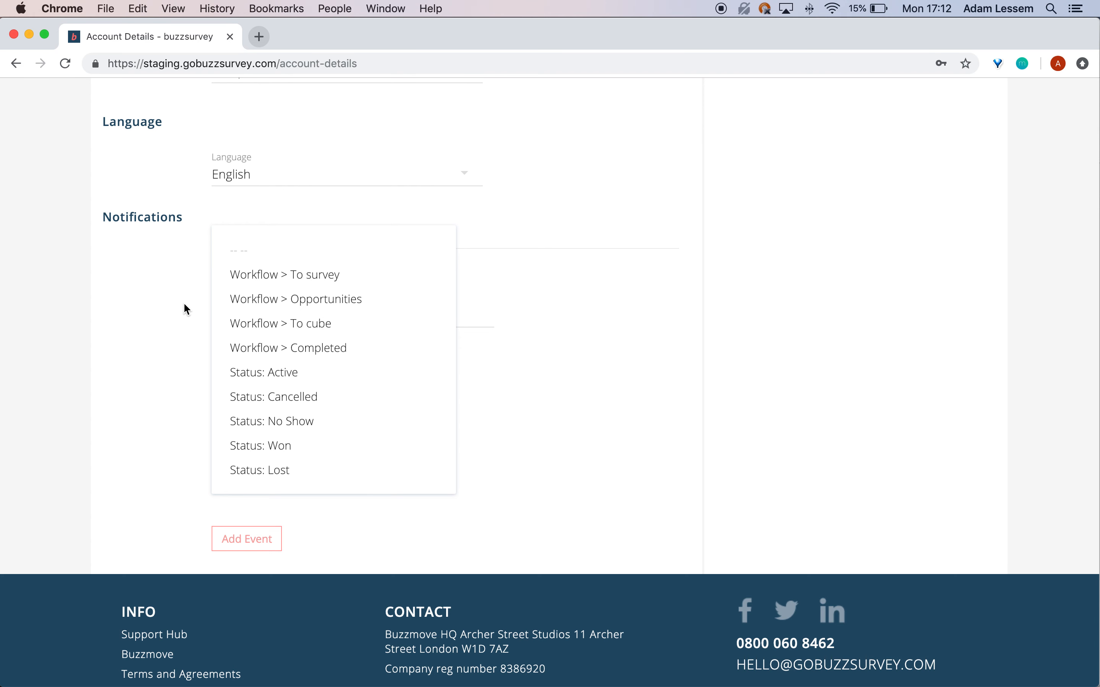
pyautogui.moveTo(160, 376)
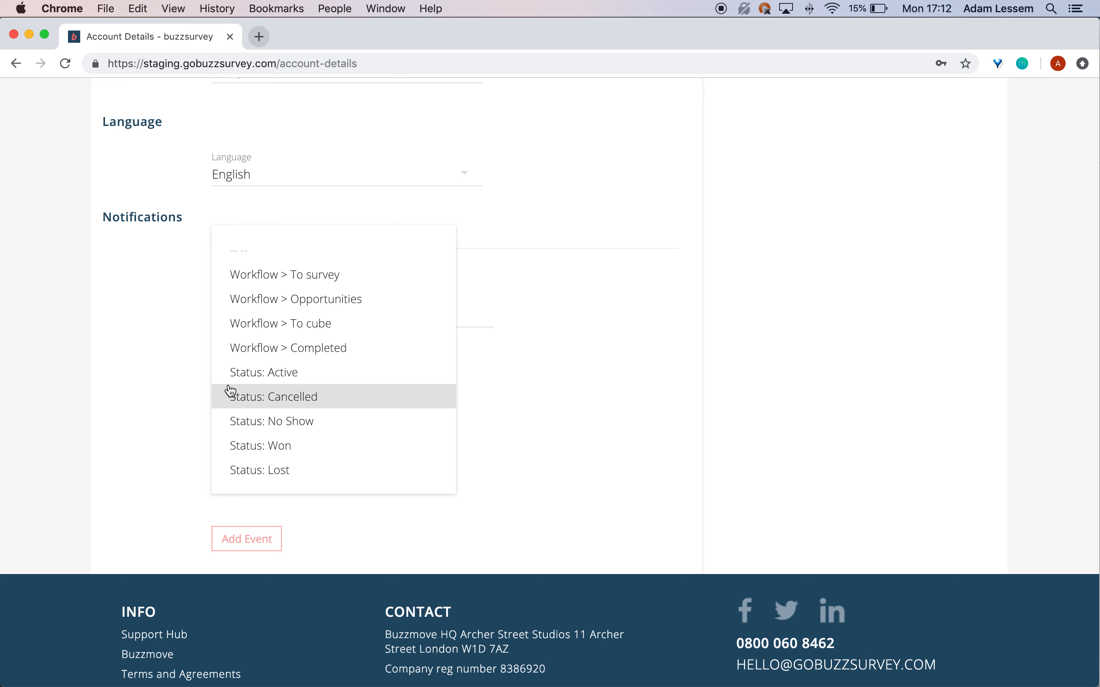
pyautogui.moveTo(239, 388)
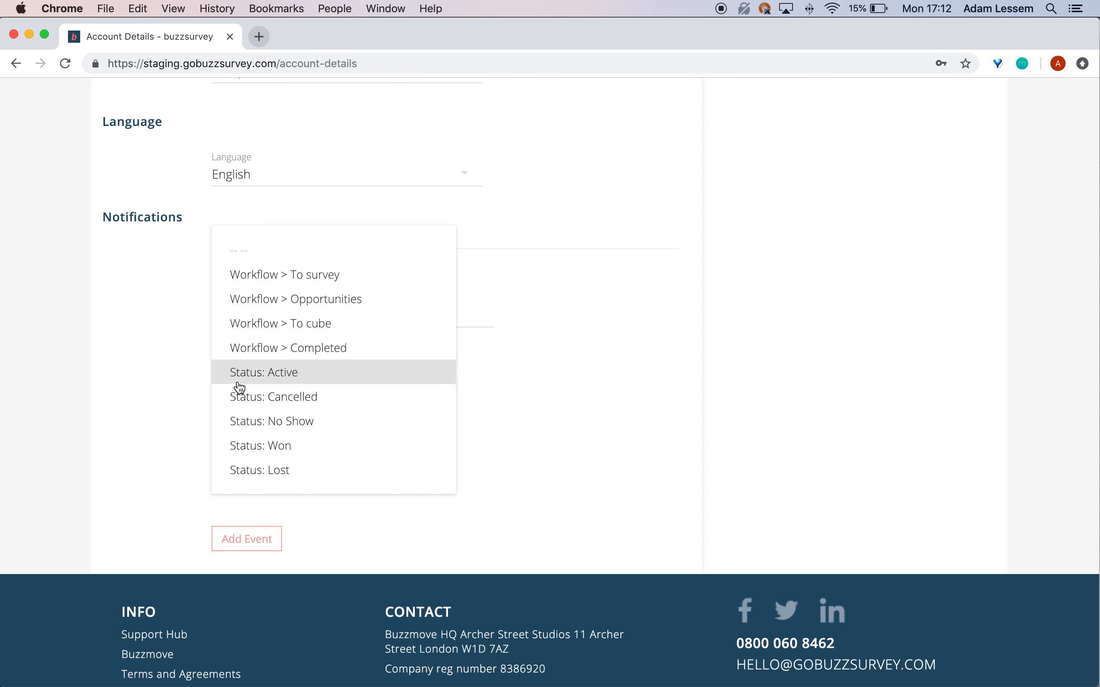
pyautogui.moveTo(231, 386)
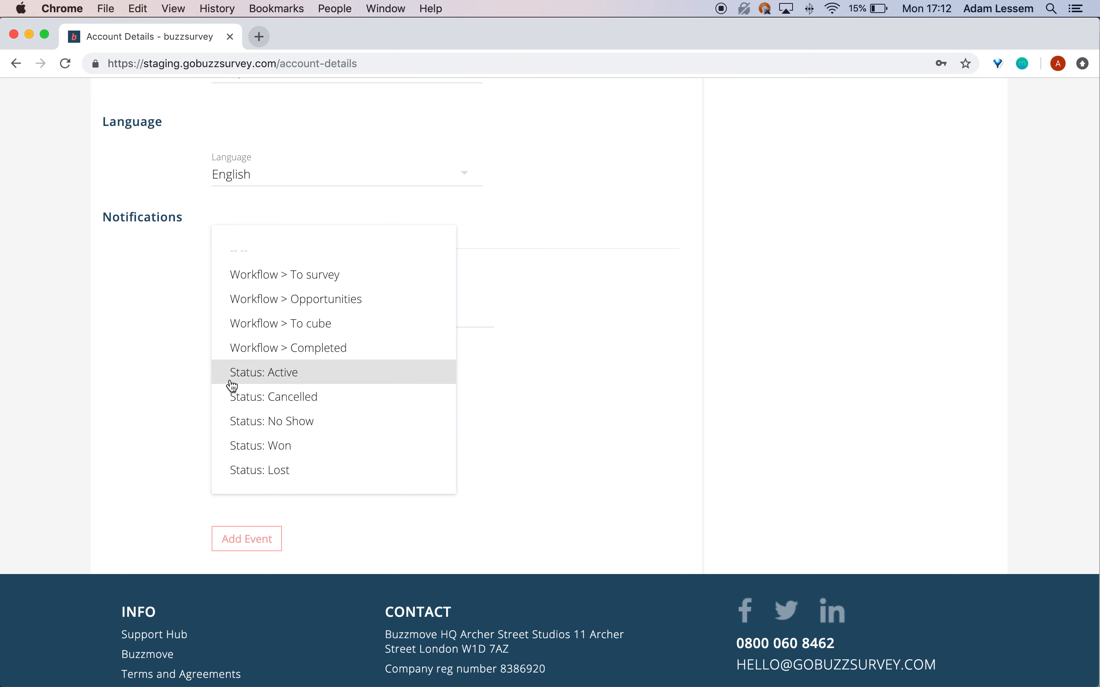
pyautogui.moveTo(221, 396)
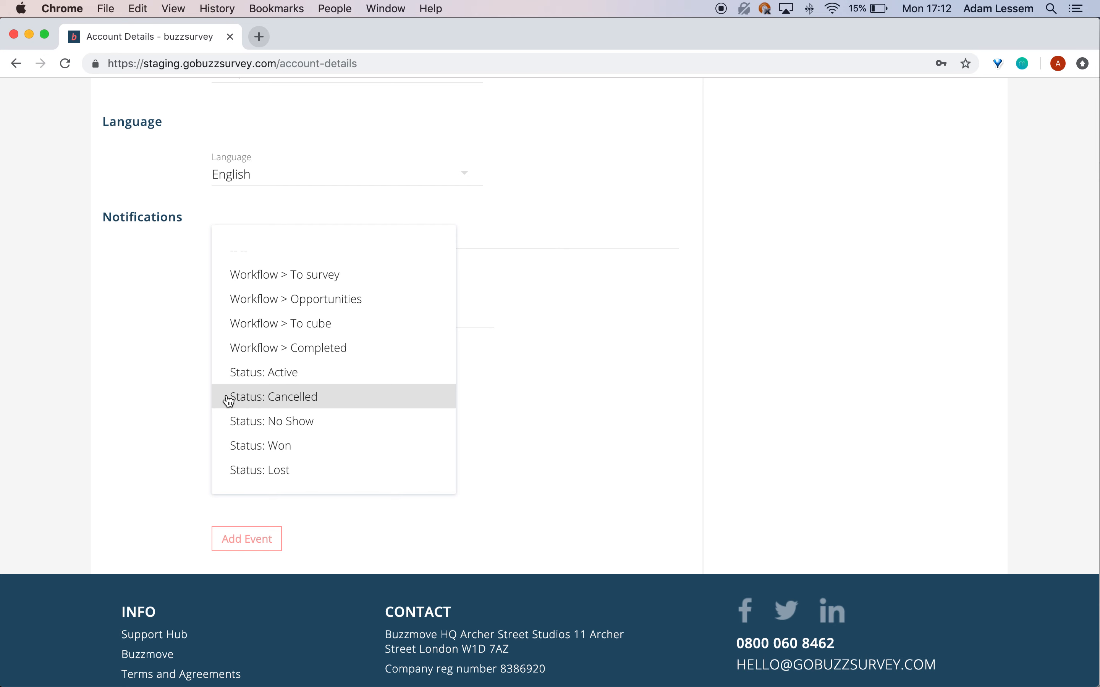
pyautogui.click(274, 398)
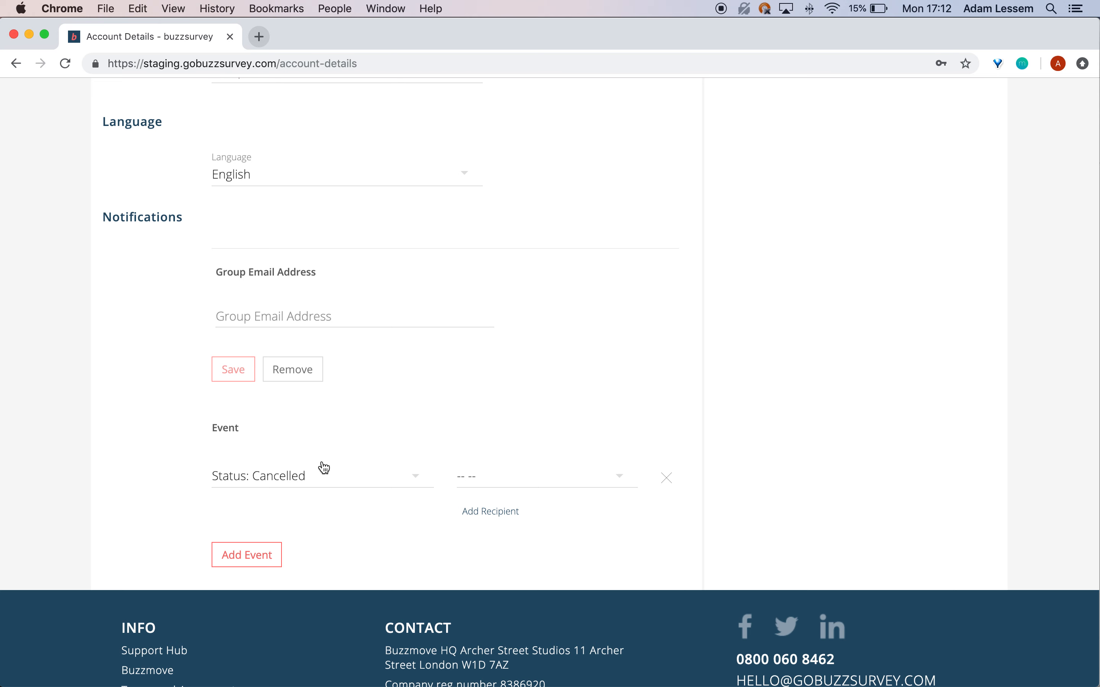
pyautogui.moveTo(490, 490)
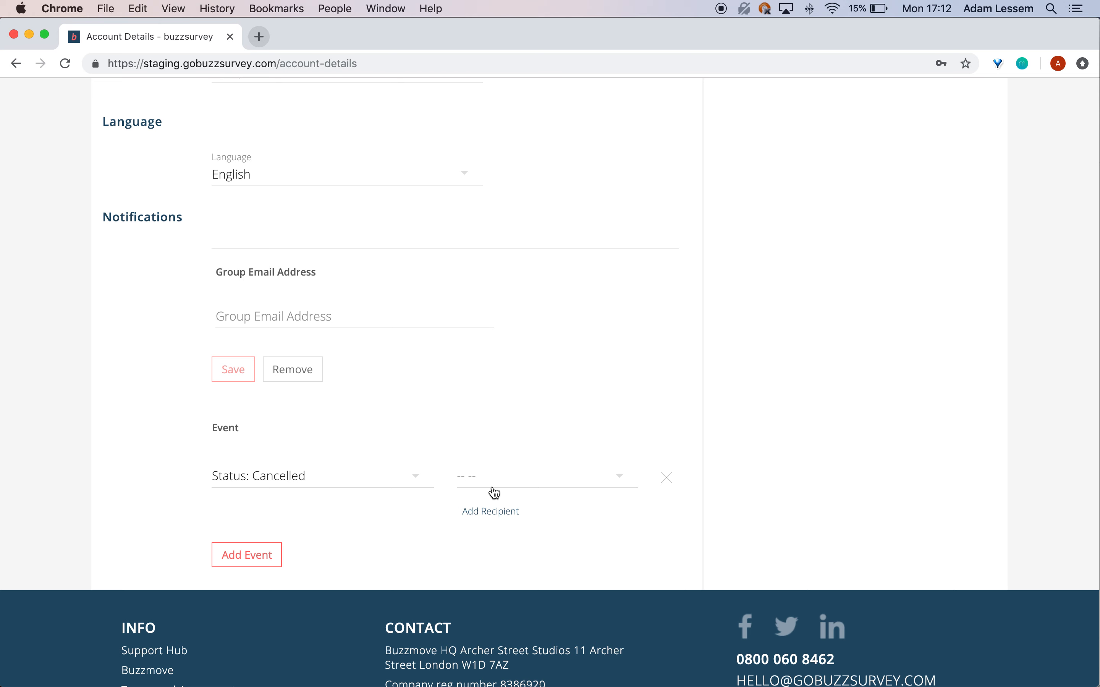
# - Set the event's recipients to Move Manager and Team Leader
pyautogui.click(546, 476)
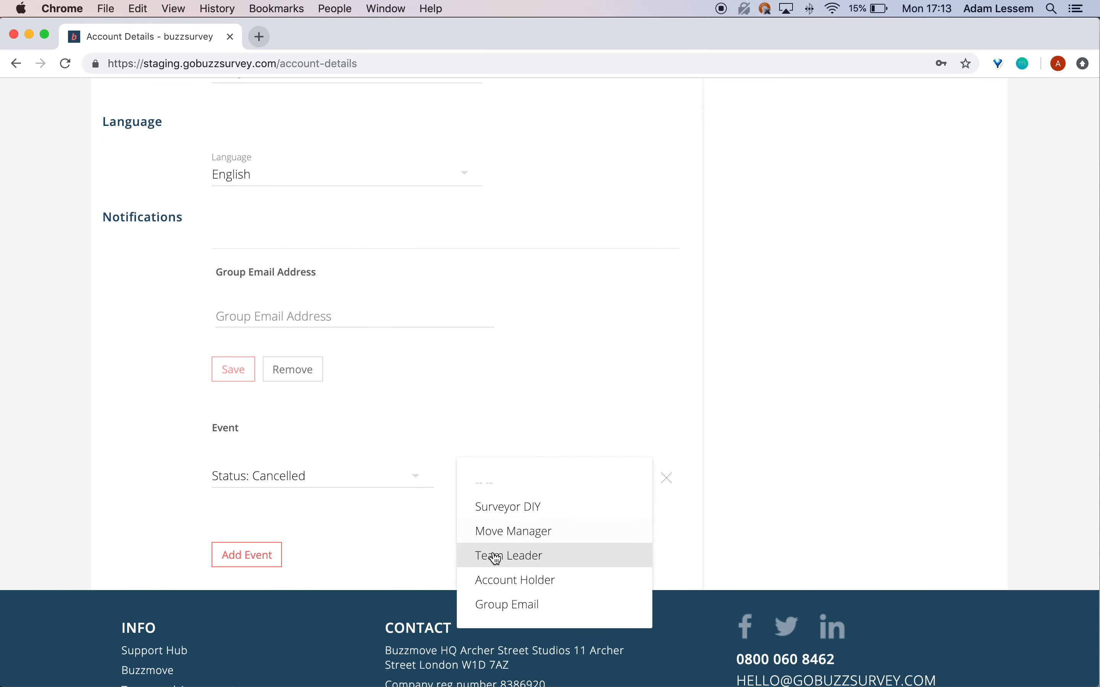
pyautogui.moveTo(488, 590)
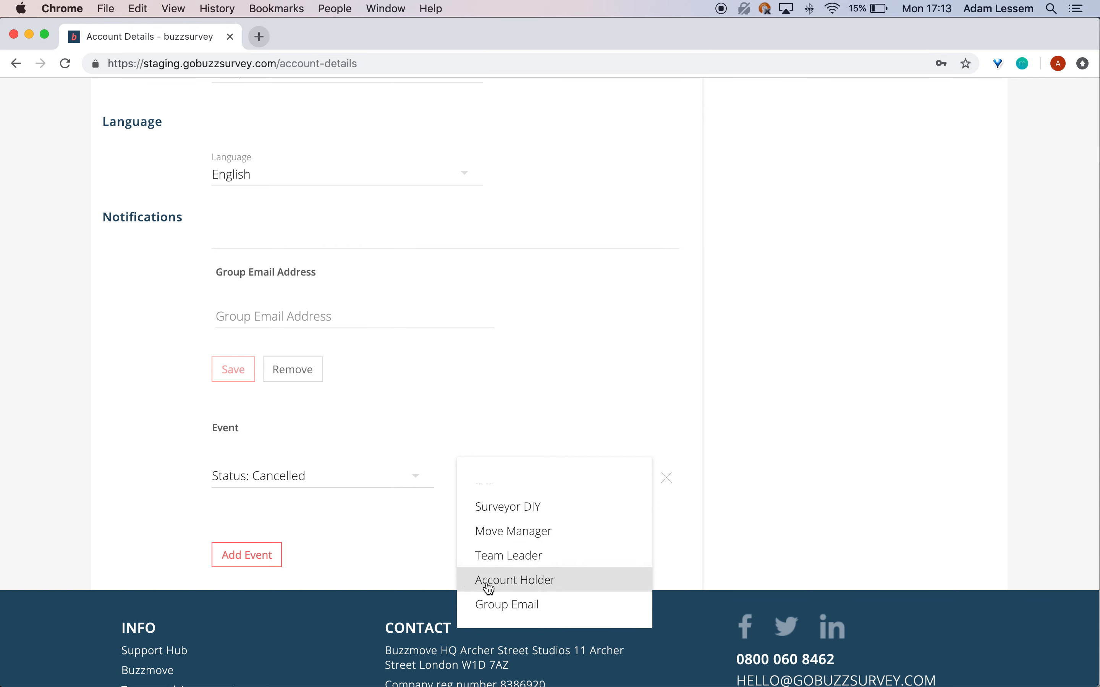
pyautogui.moveTo(450, 520)
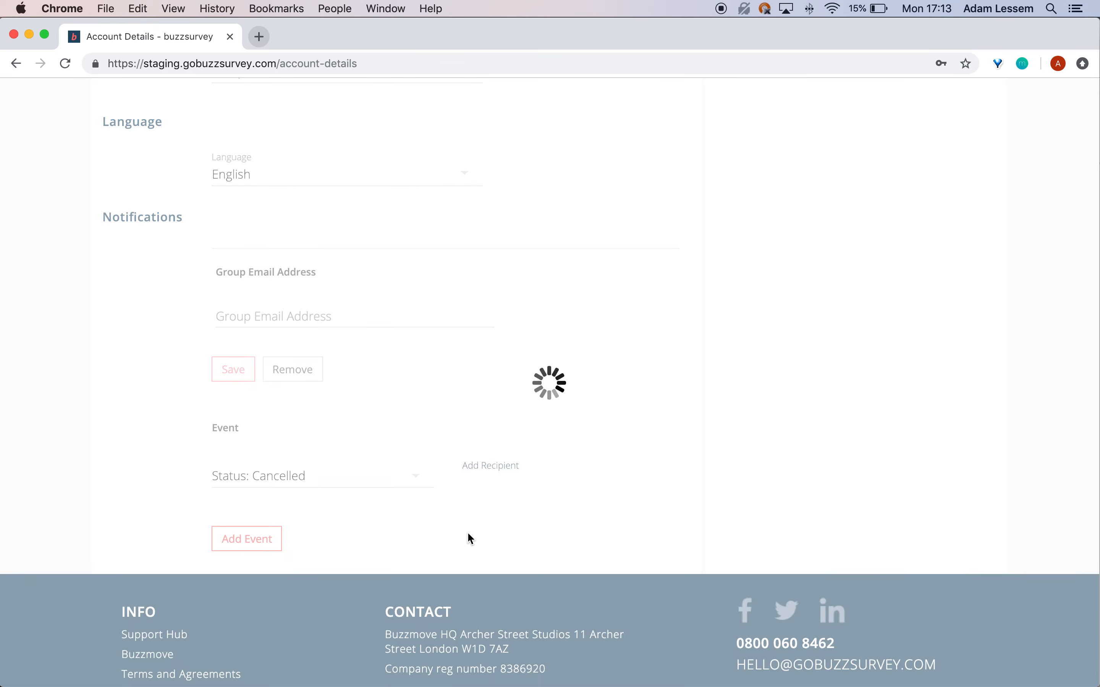
pyautogui.click(491, 465)
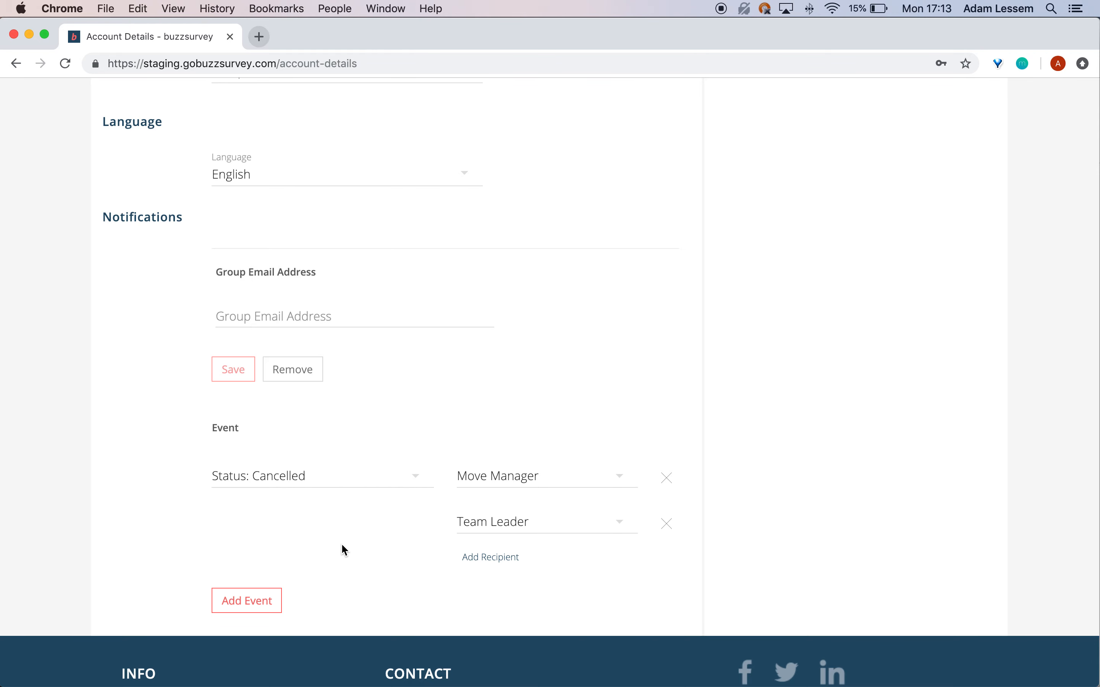
pyautogui.moveTo(219, 539)
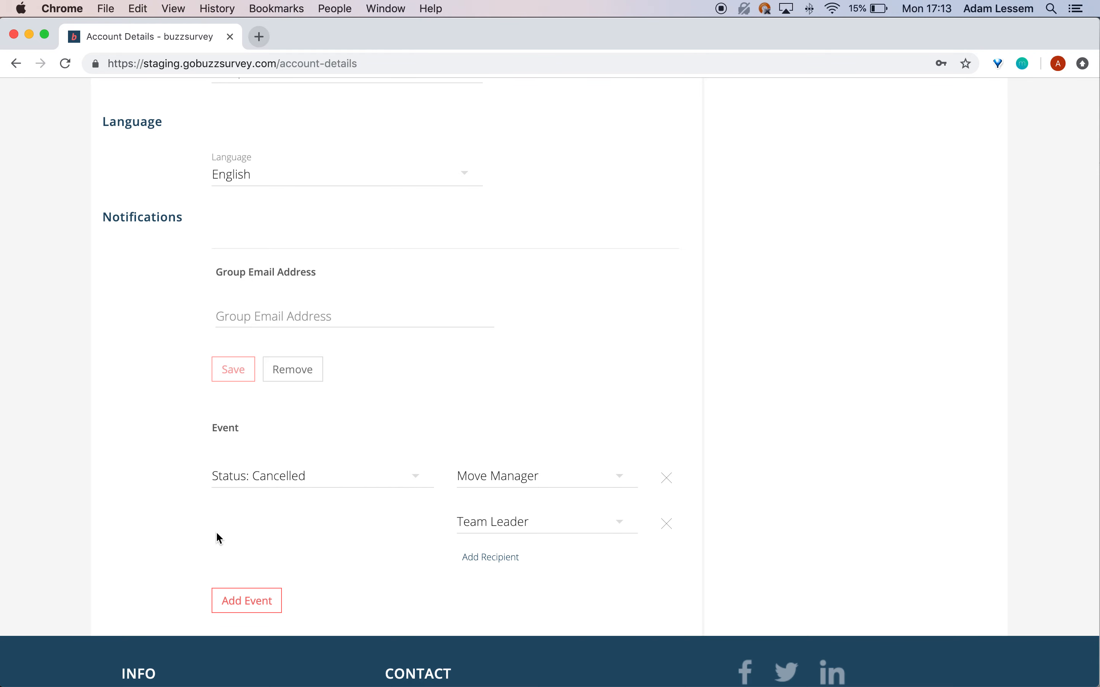
pyautogui.moveTo(487, 507)
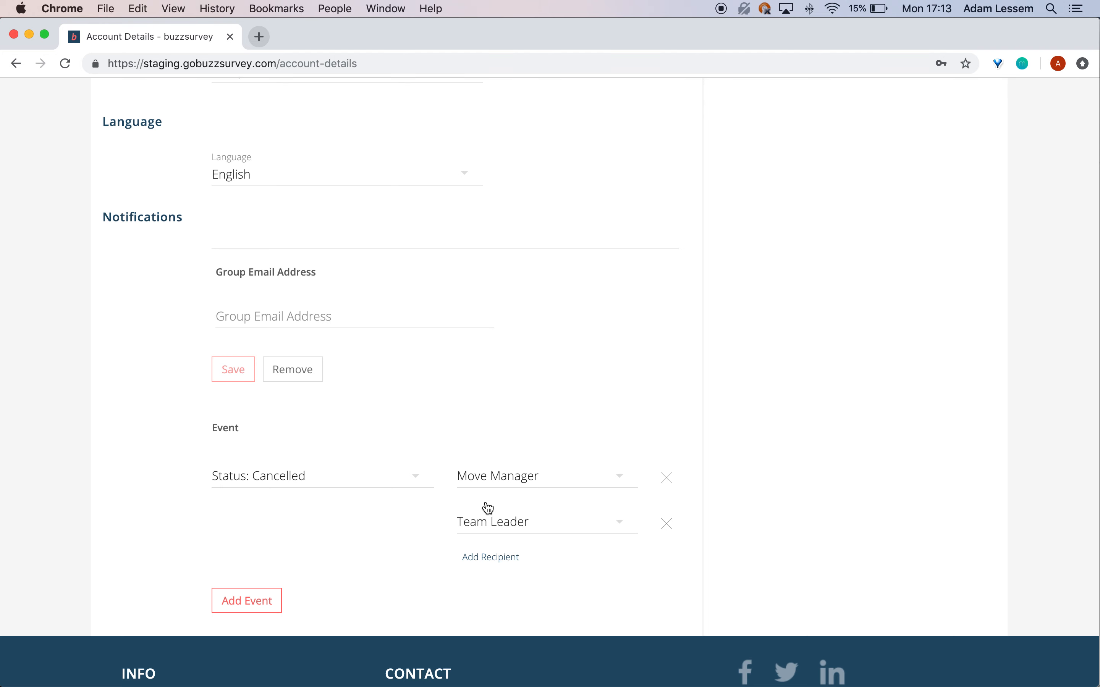
pyautogui.moveTo(354, 509)
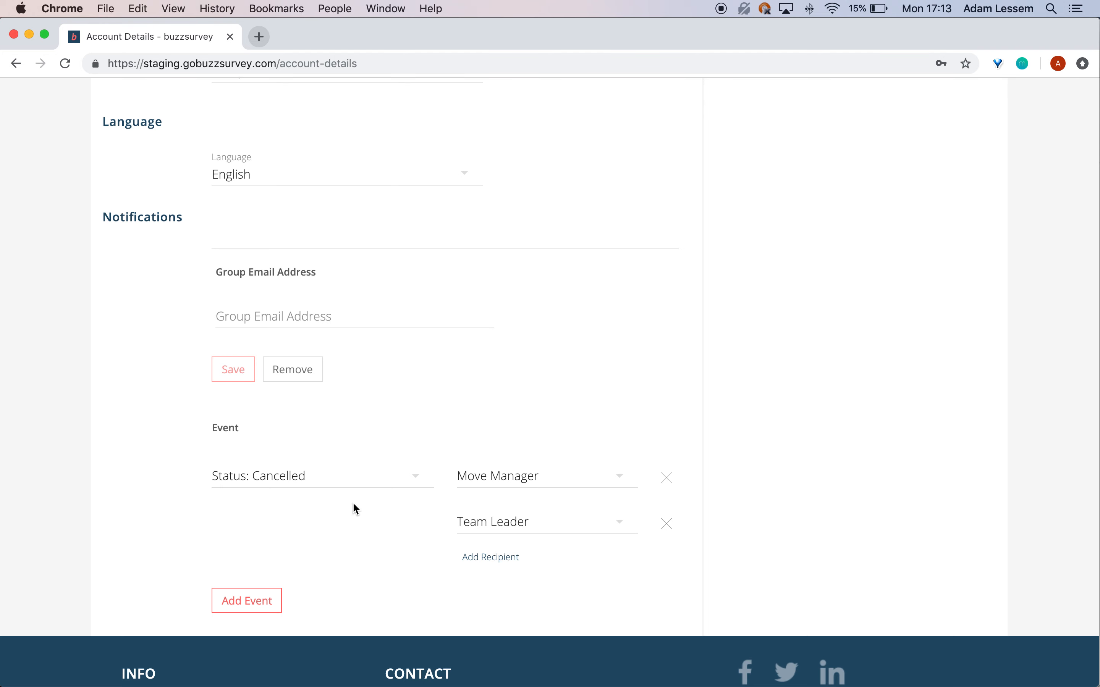
pyautogui.moveTo(352, 531)
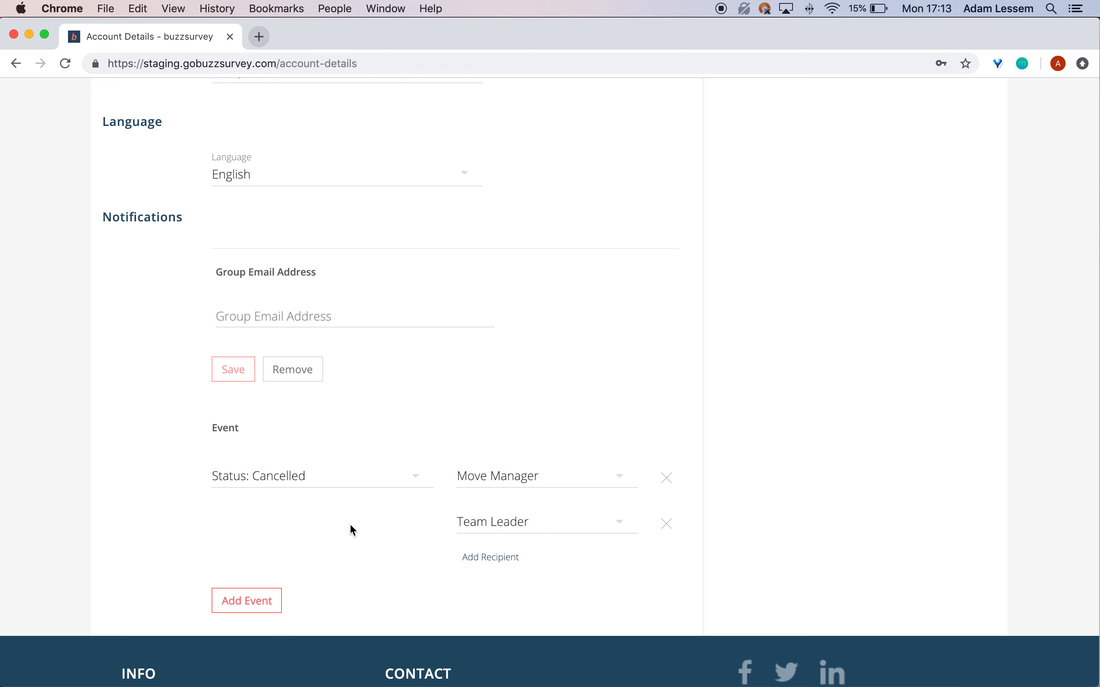
pyautogui.moveTo(712, 102)
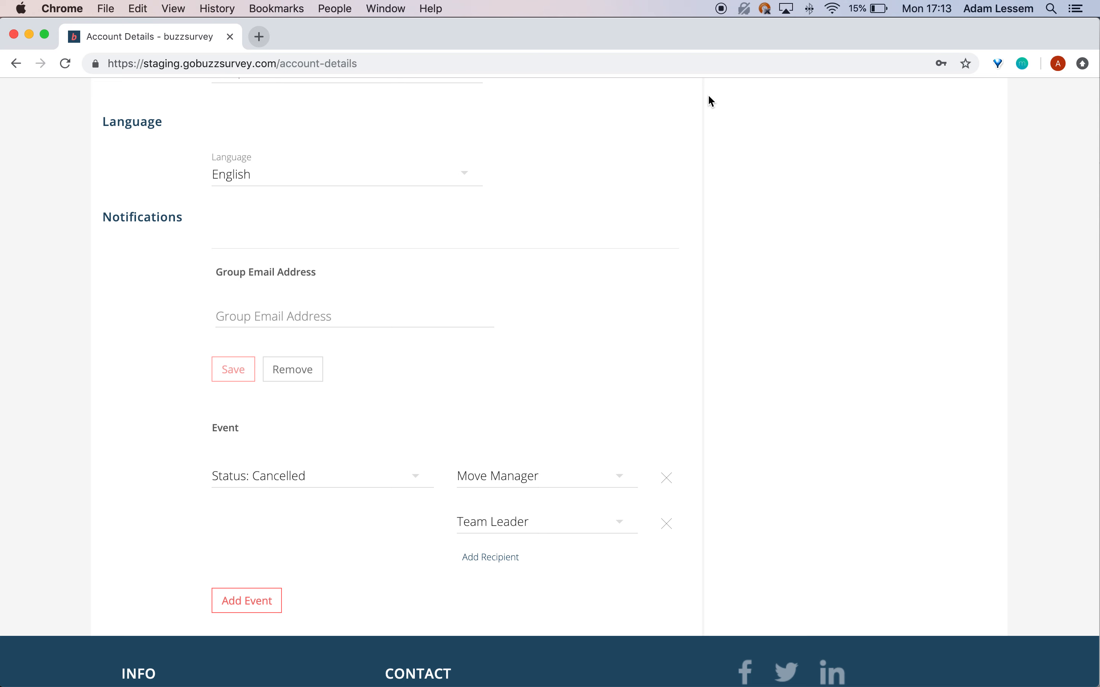